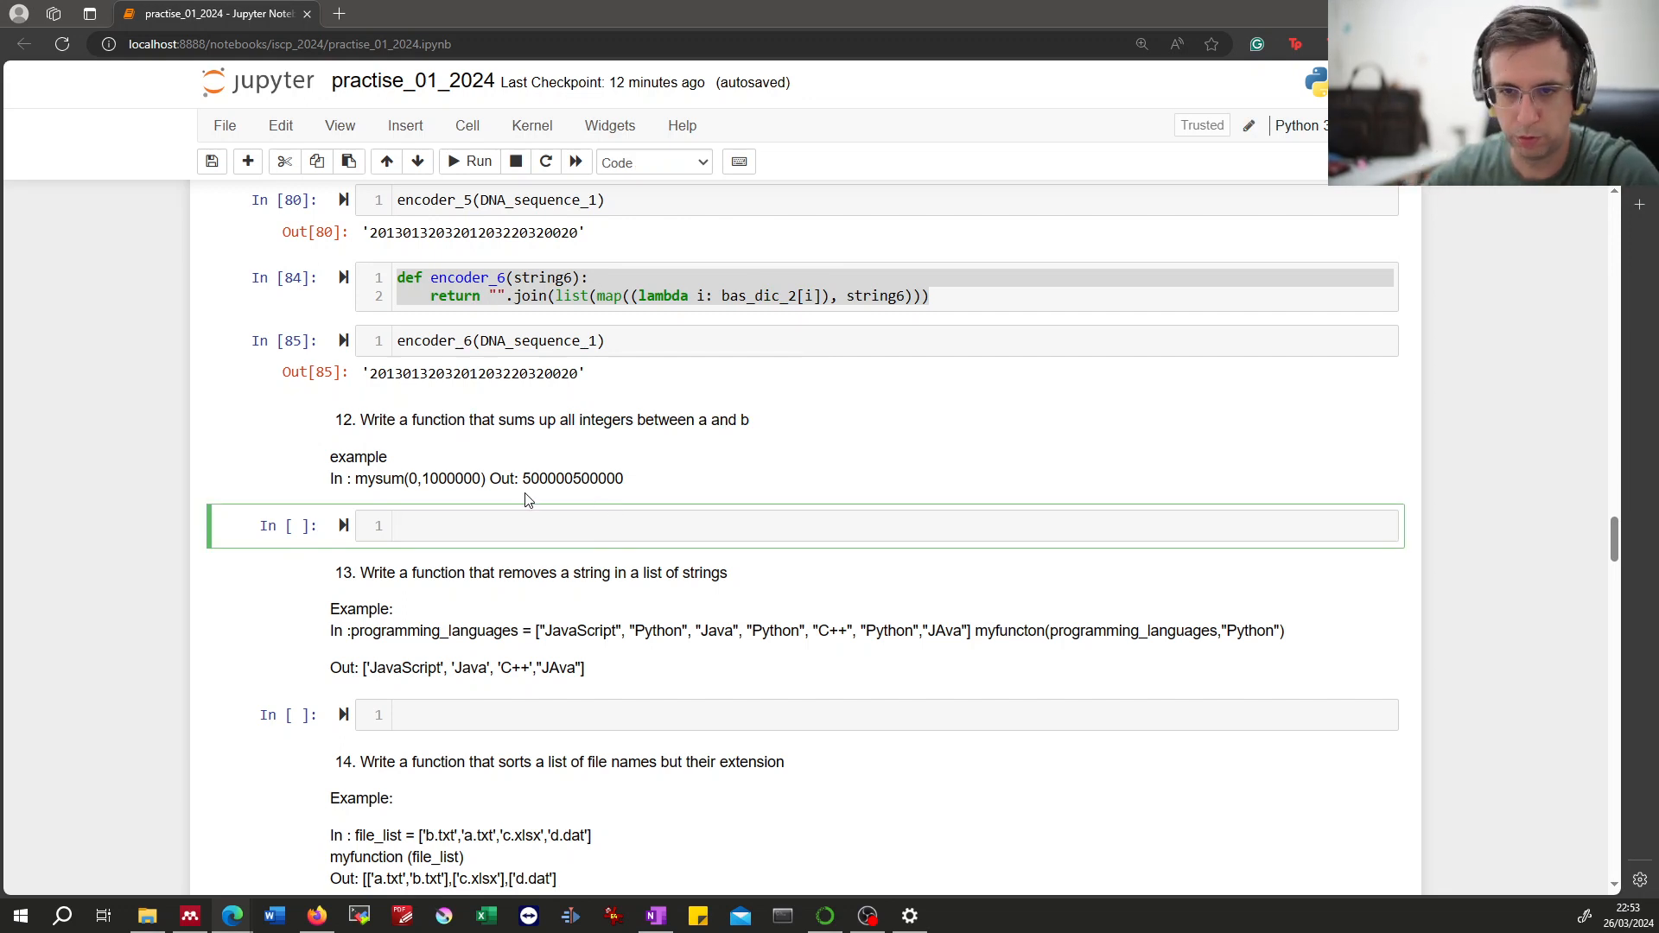
Run list(range(1,3)) in the cell below exercise 12 to see it gives [1, 2].
text(list()
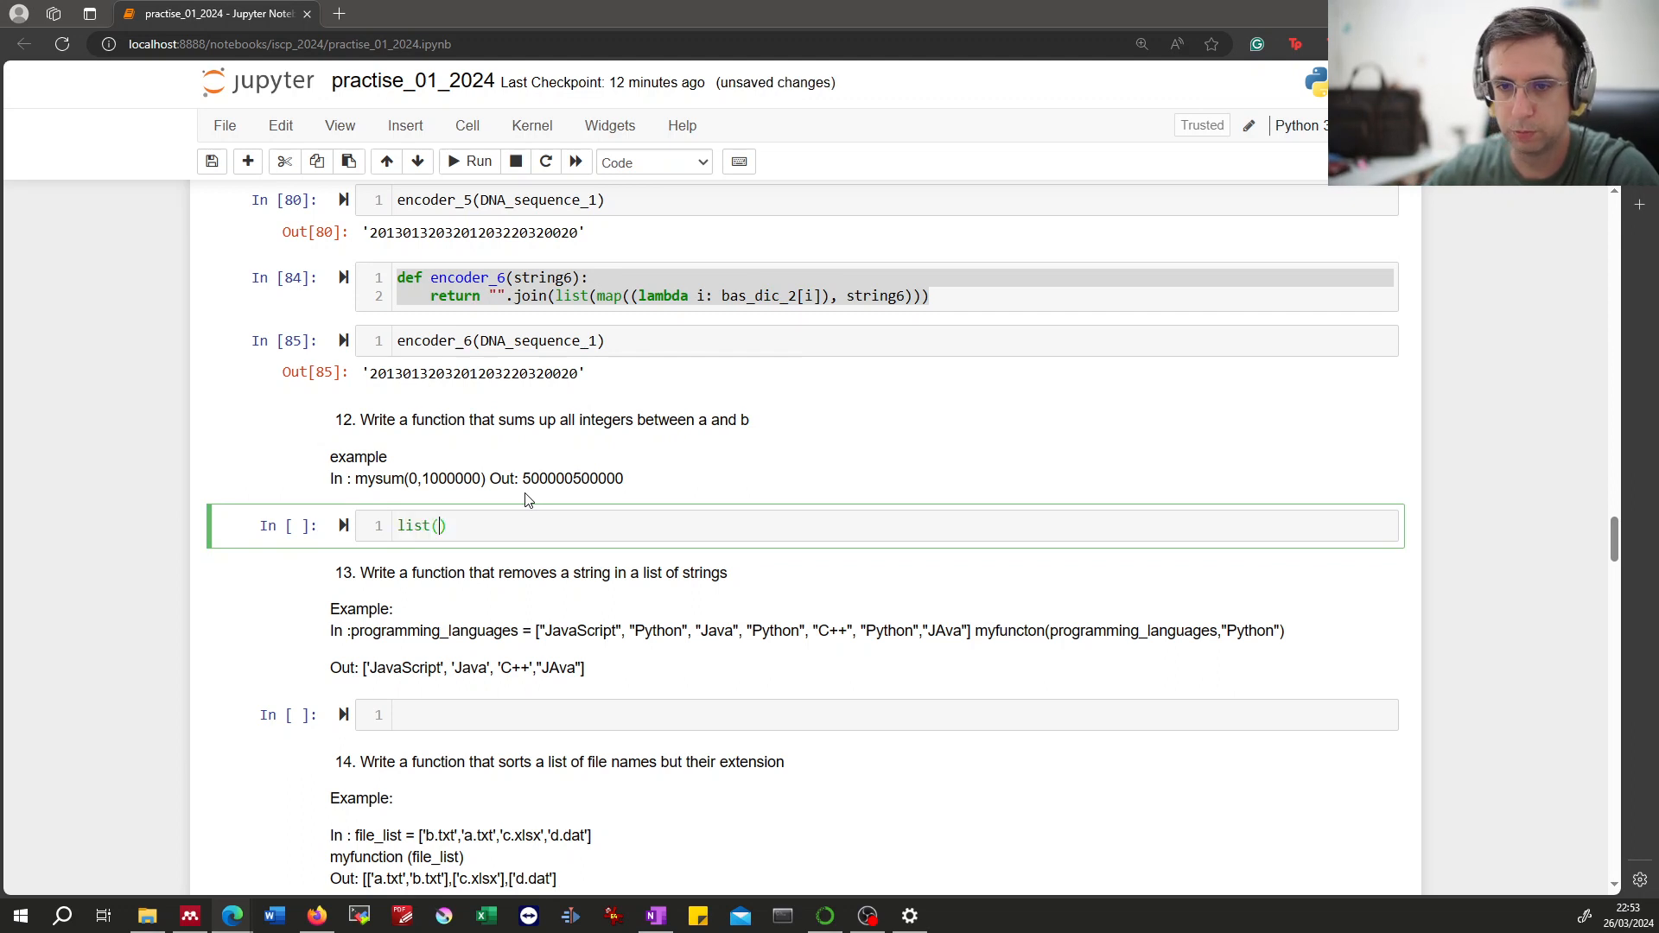
text(range()
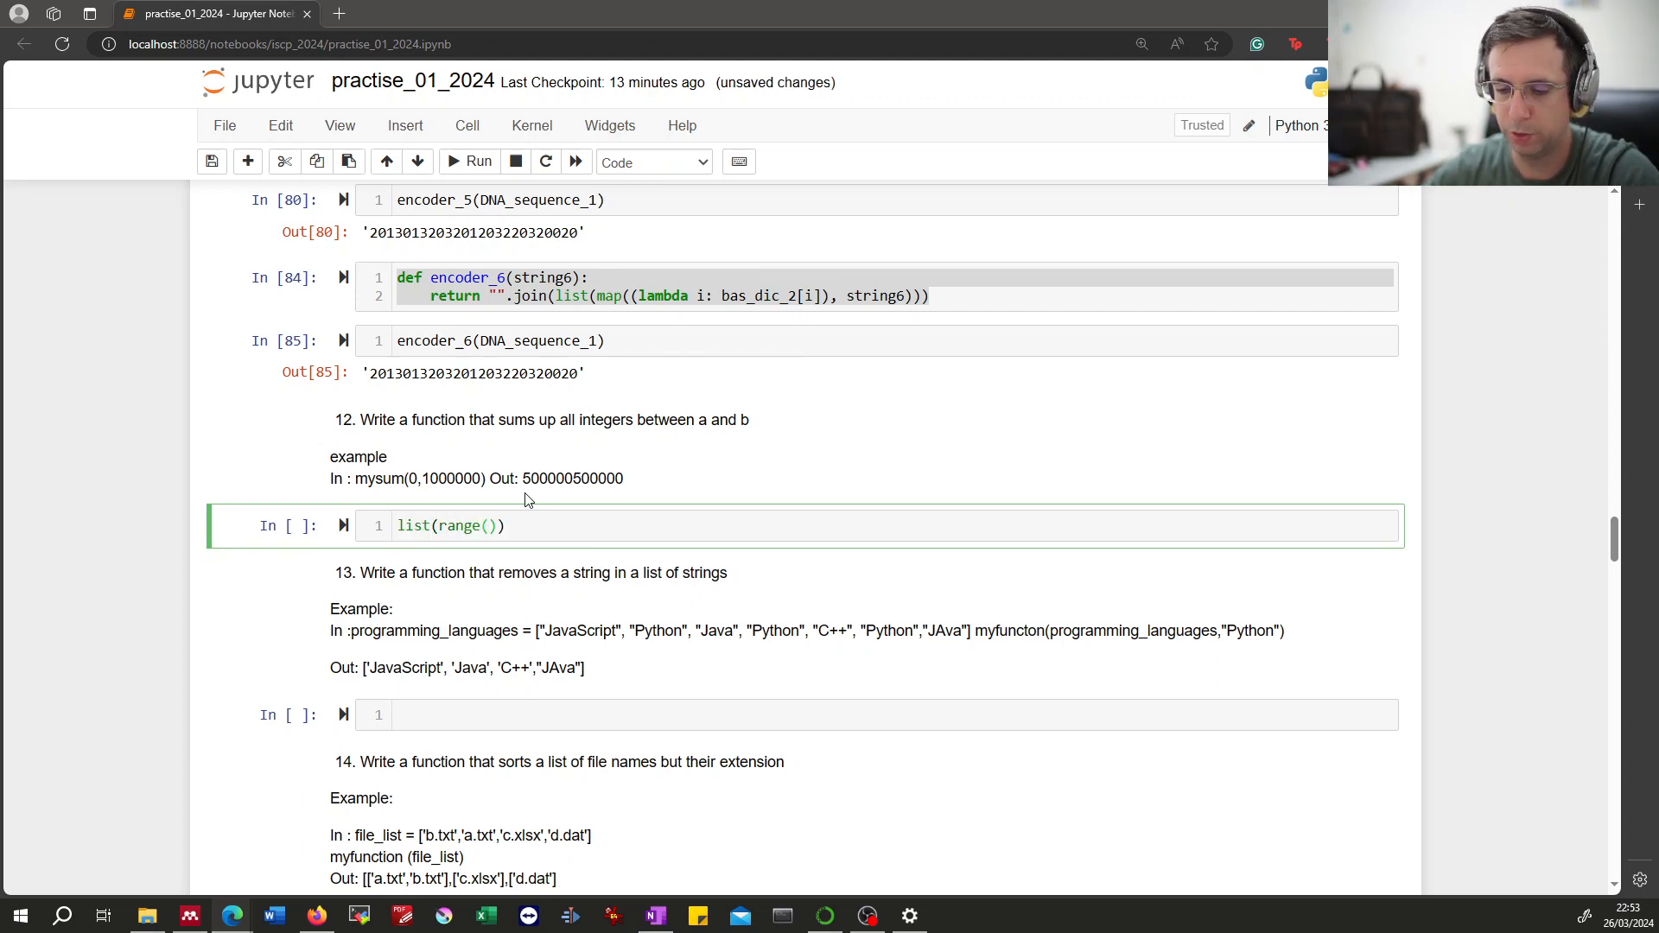
text(1)
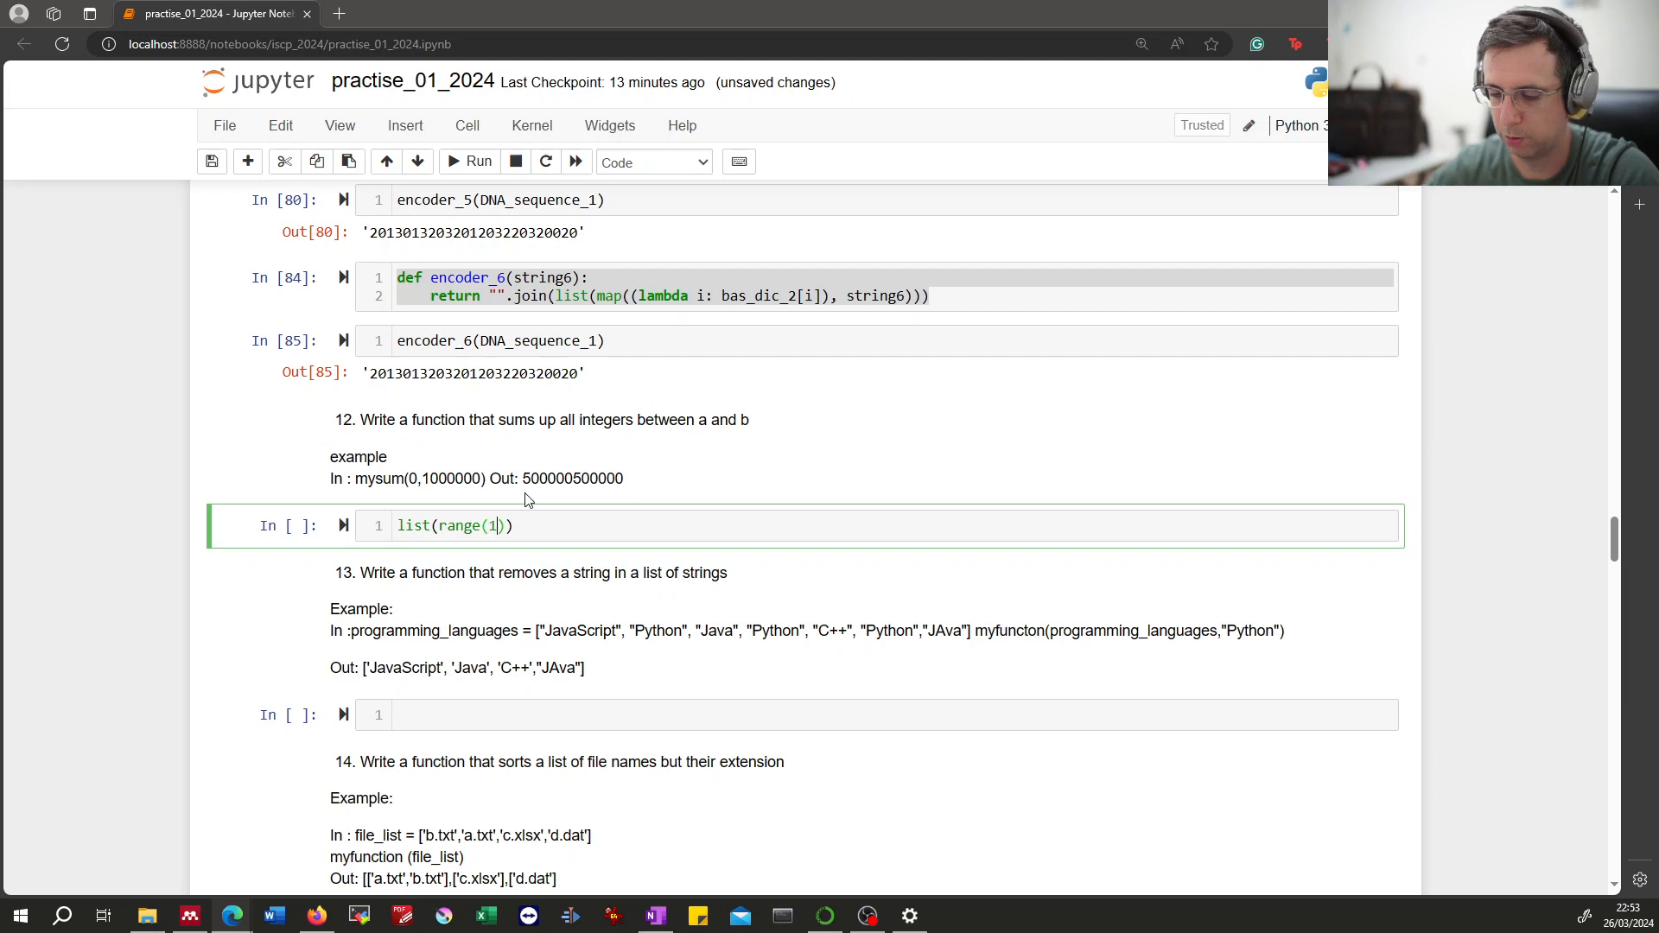
text(,5)
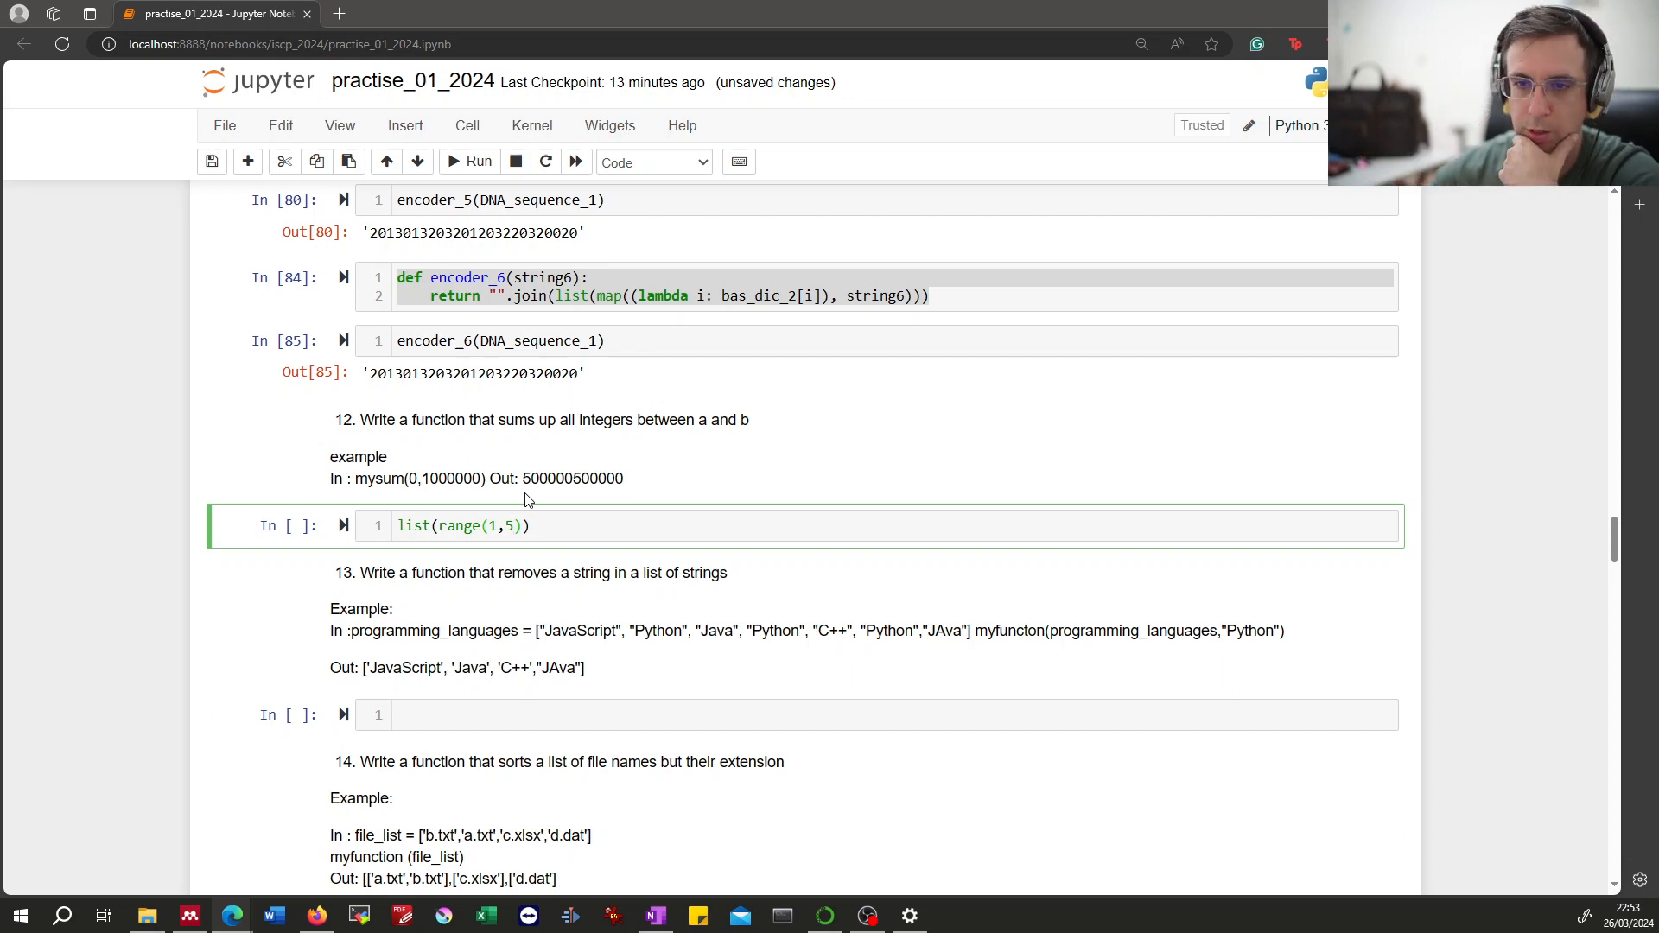
text(3)
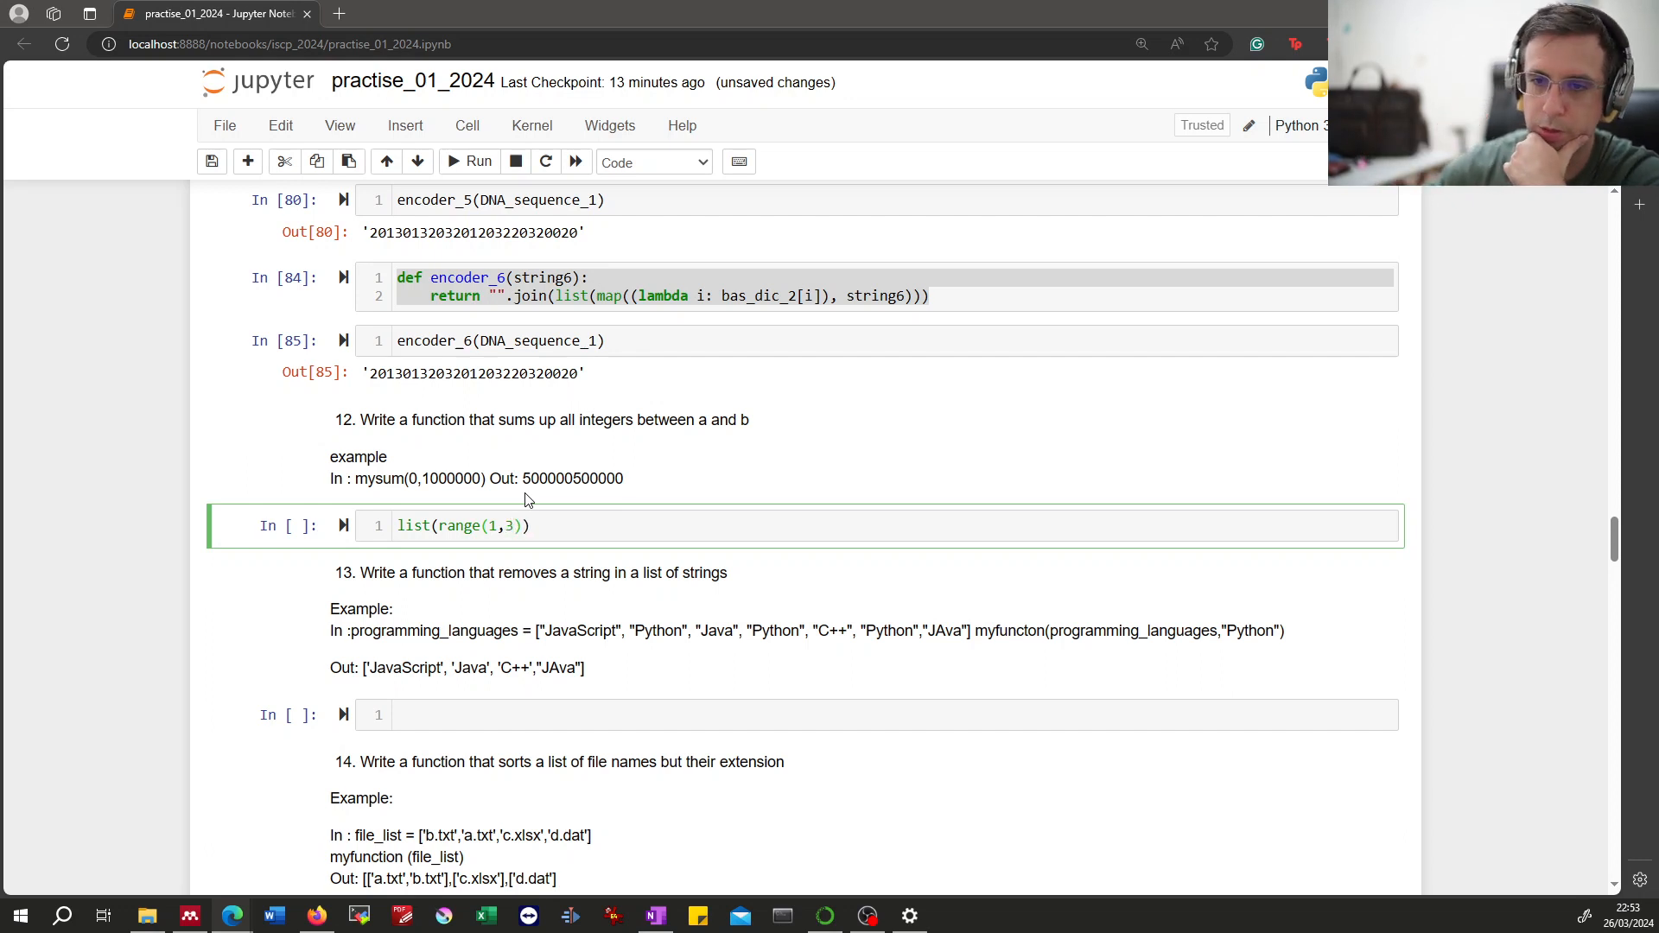
click(477, 161)
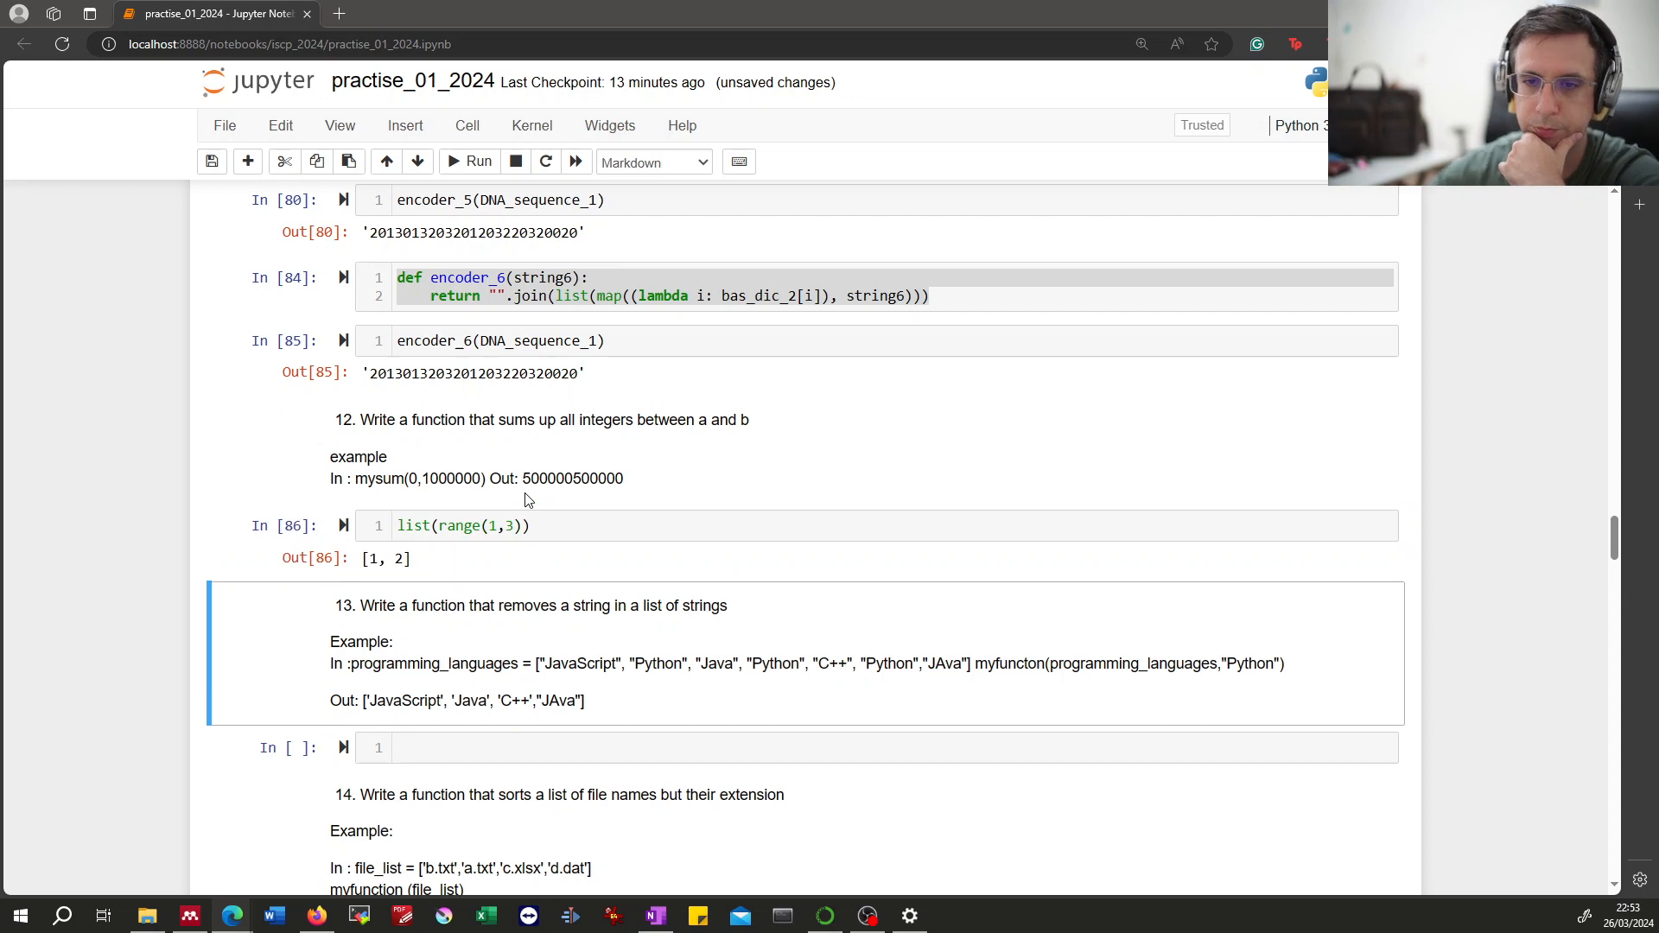
Change the cell to sum(list(range(1,3+1))) so it outputs 6, then begin a def in front.
click(512, 526)
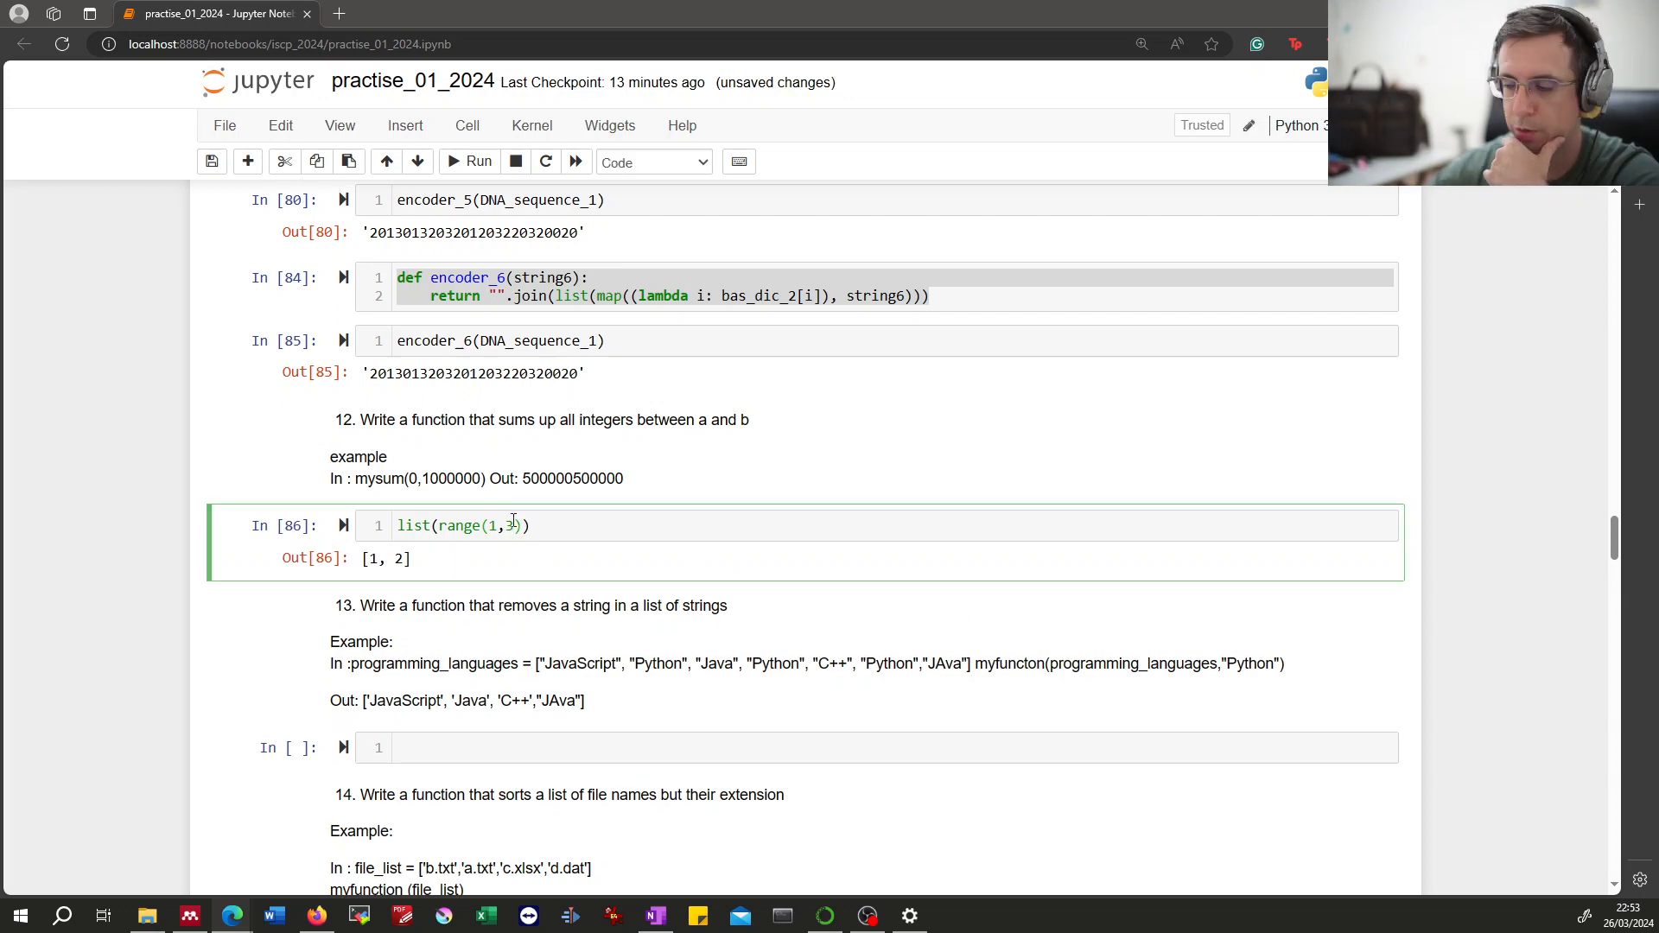
text(+1)
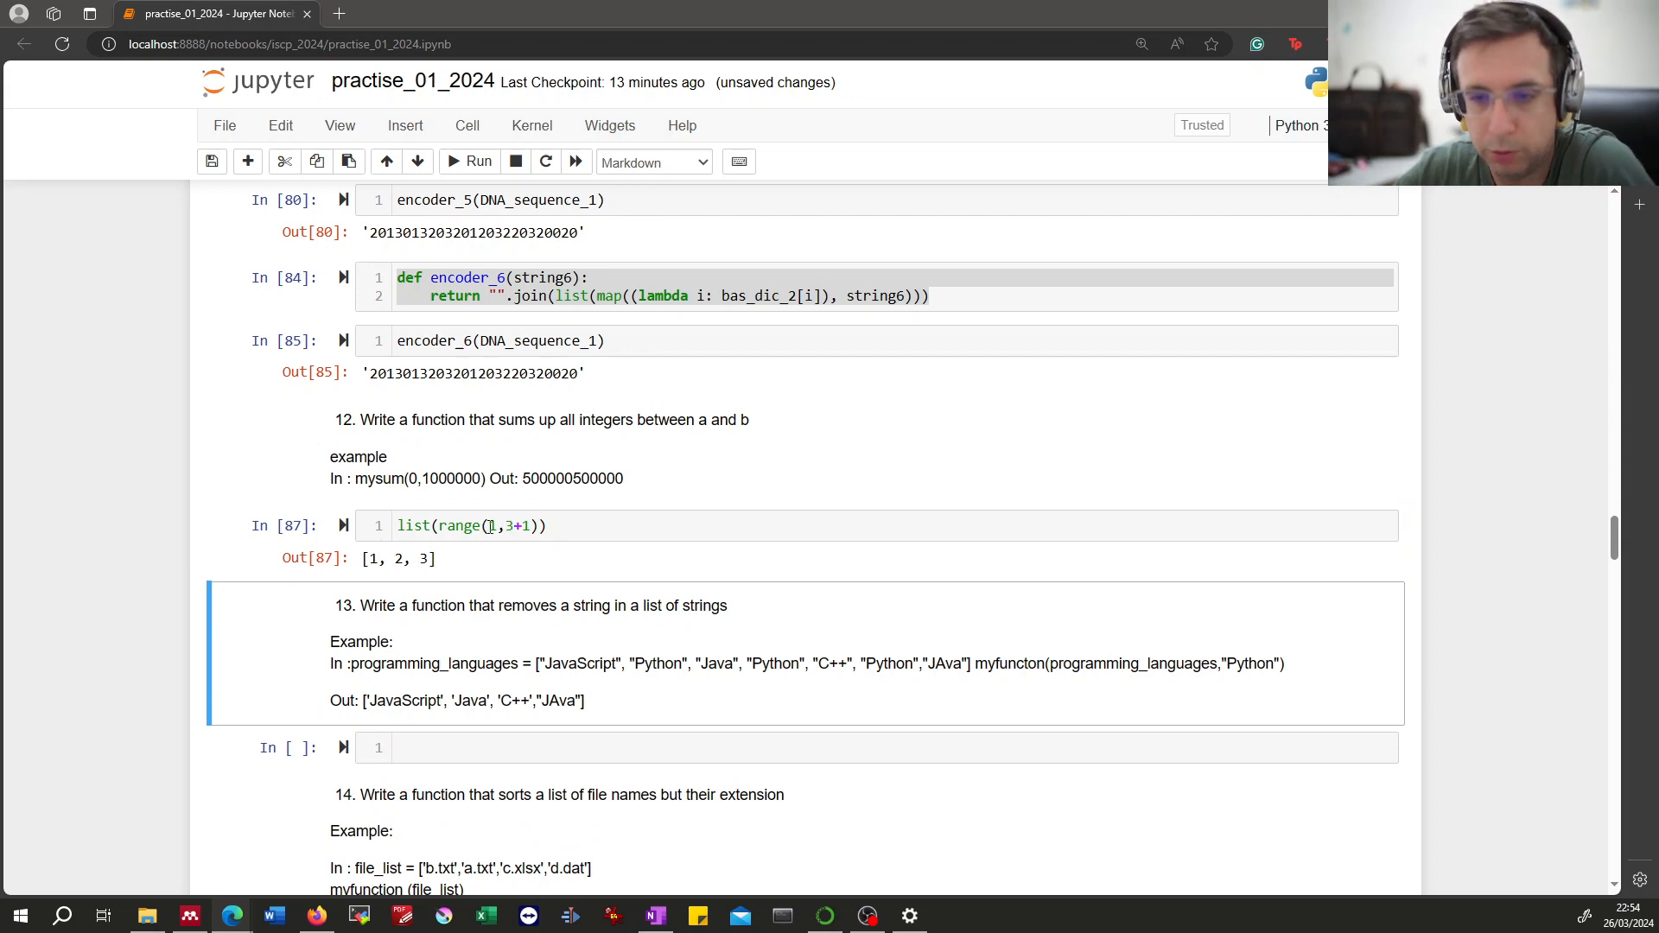
click(498, 525)
text(su)
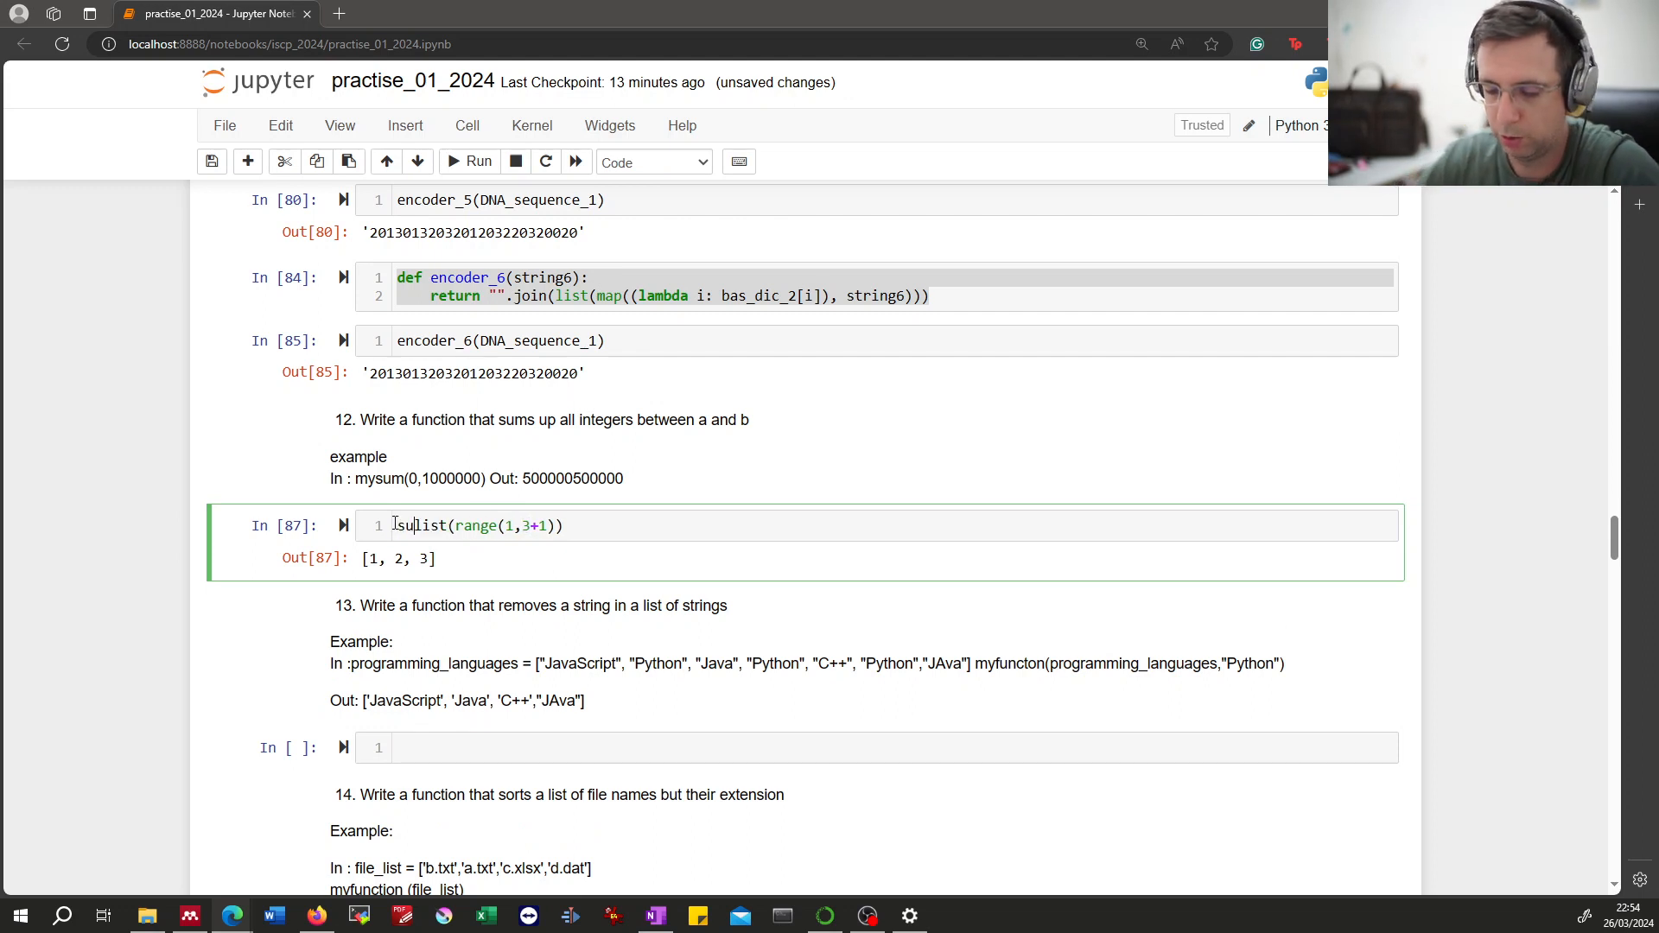
click(468, 161)
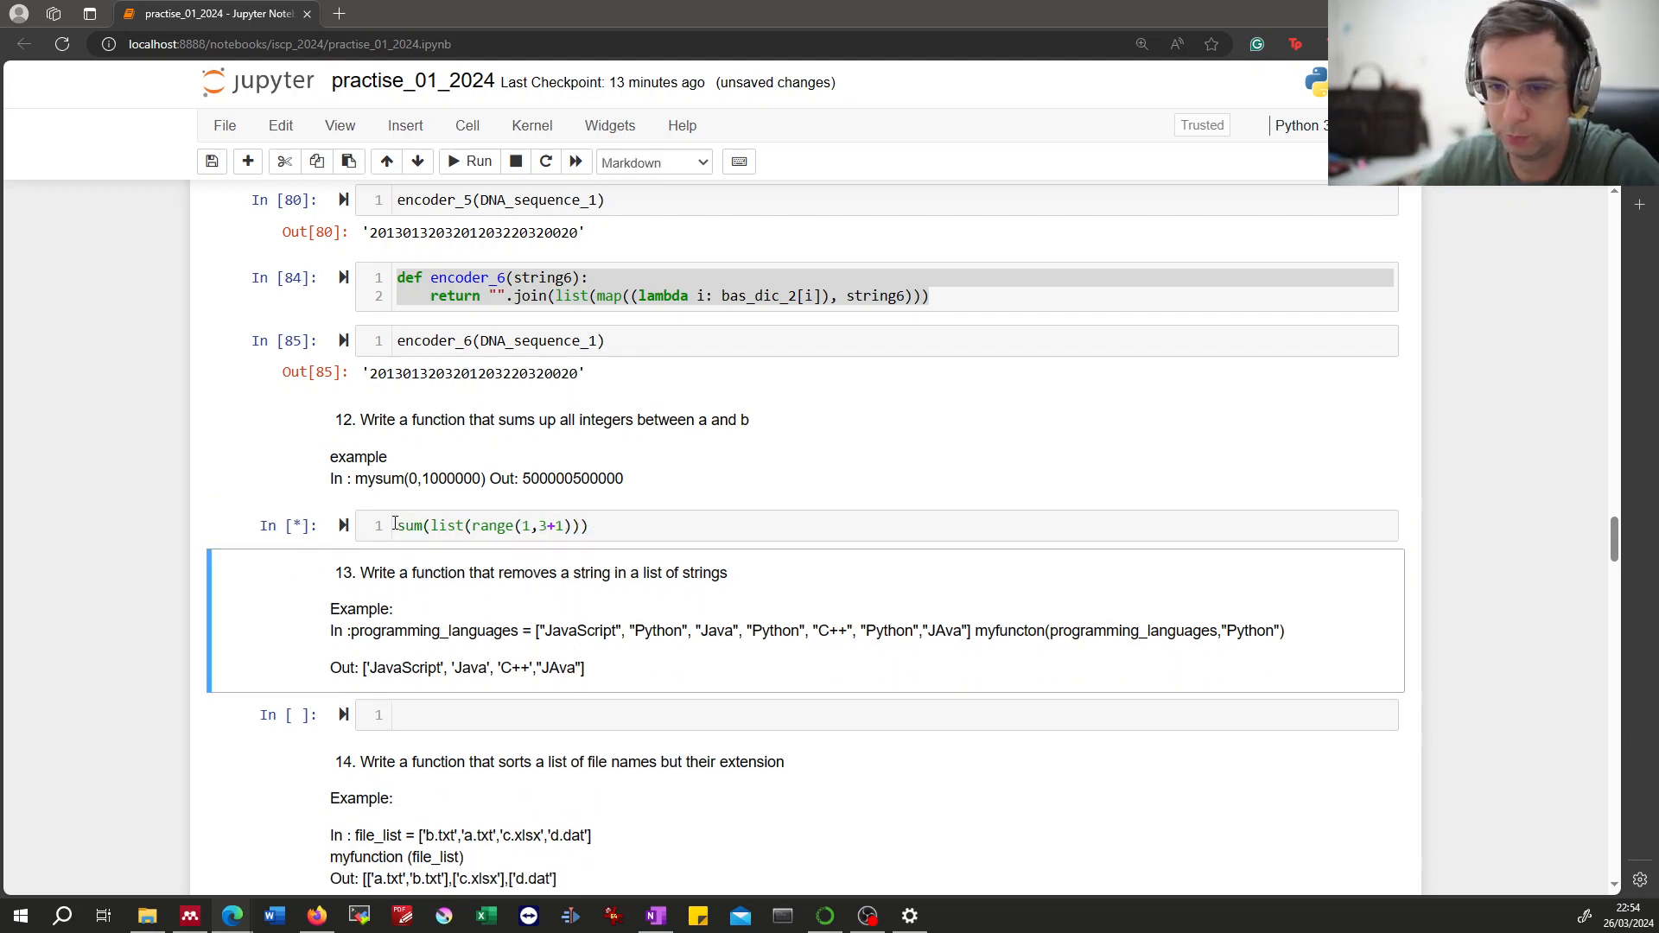
click(469, 161)
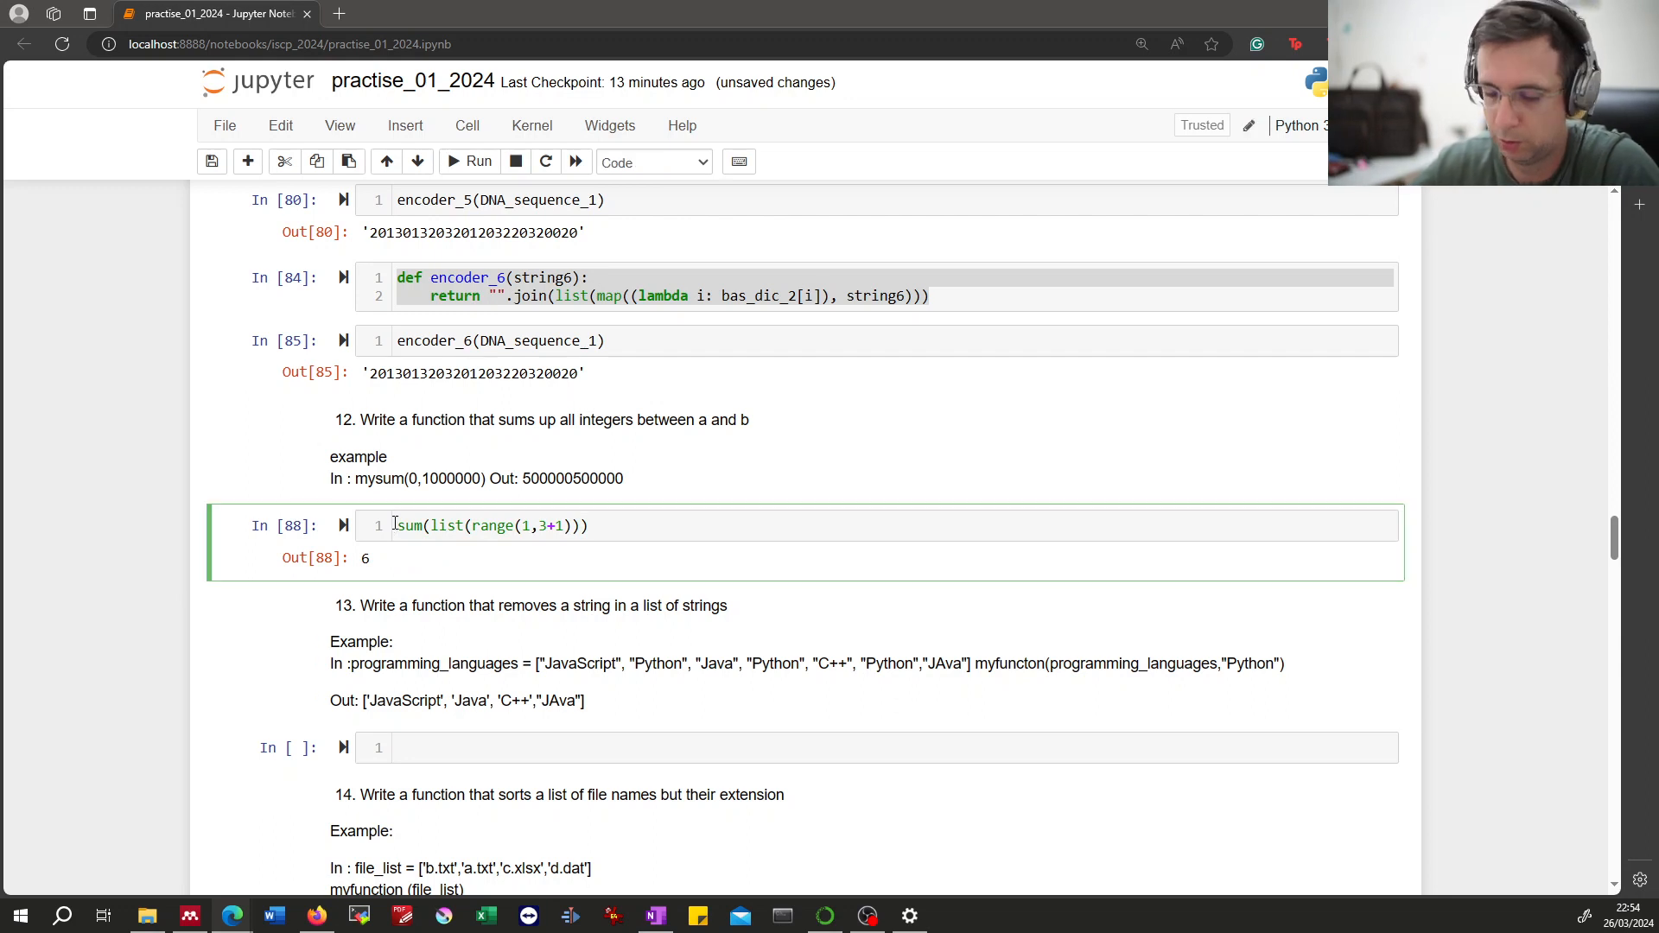
text(def)
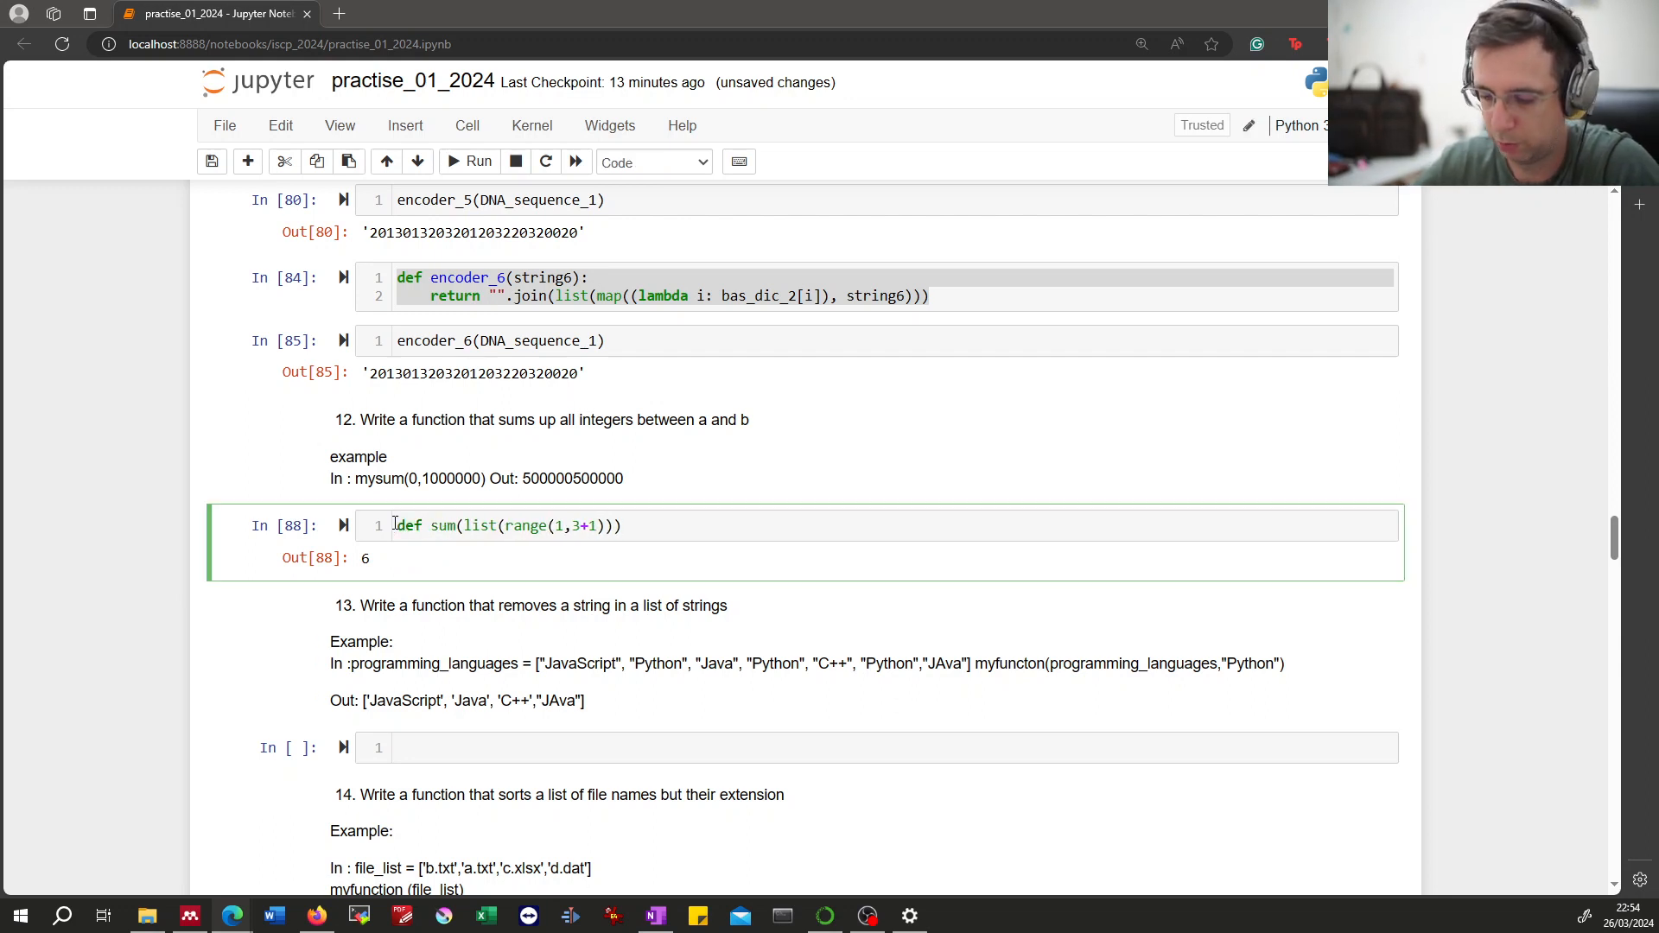
Write def sum_interval(a,b): return sum(list(range(a,b+1))) and run the definition.
text(_it)
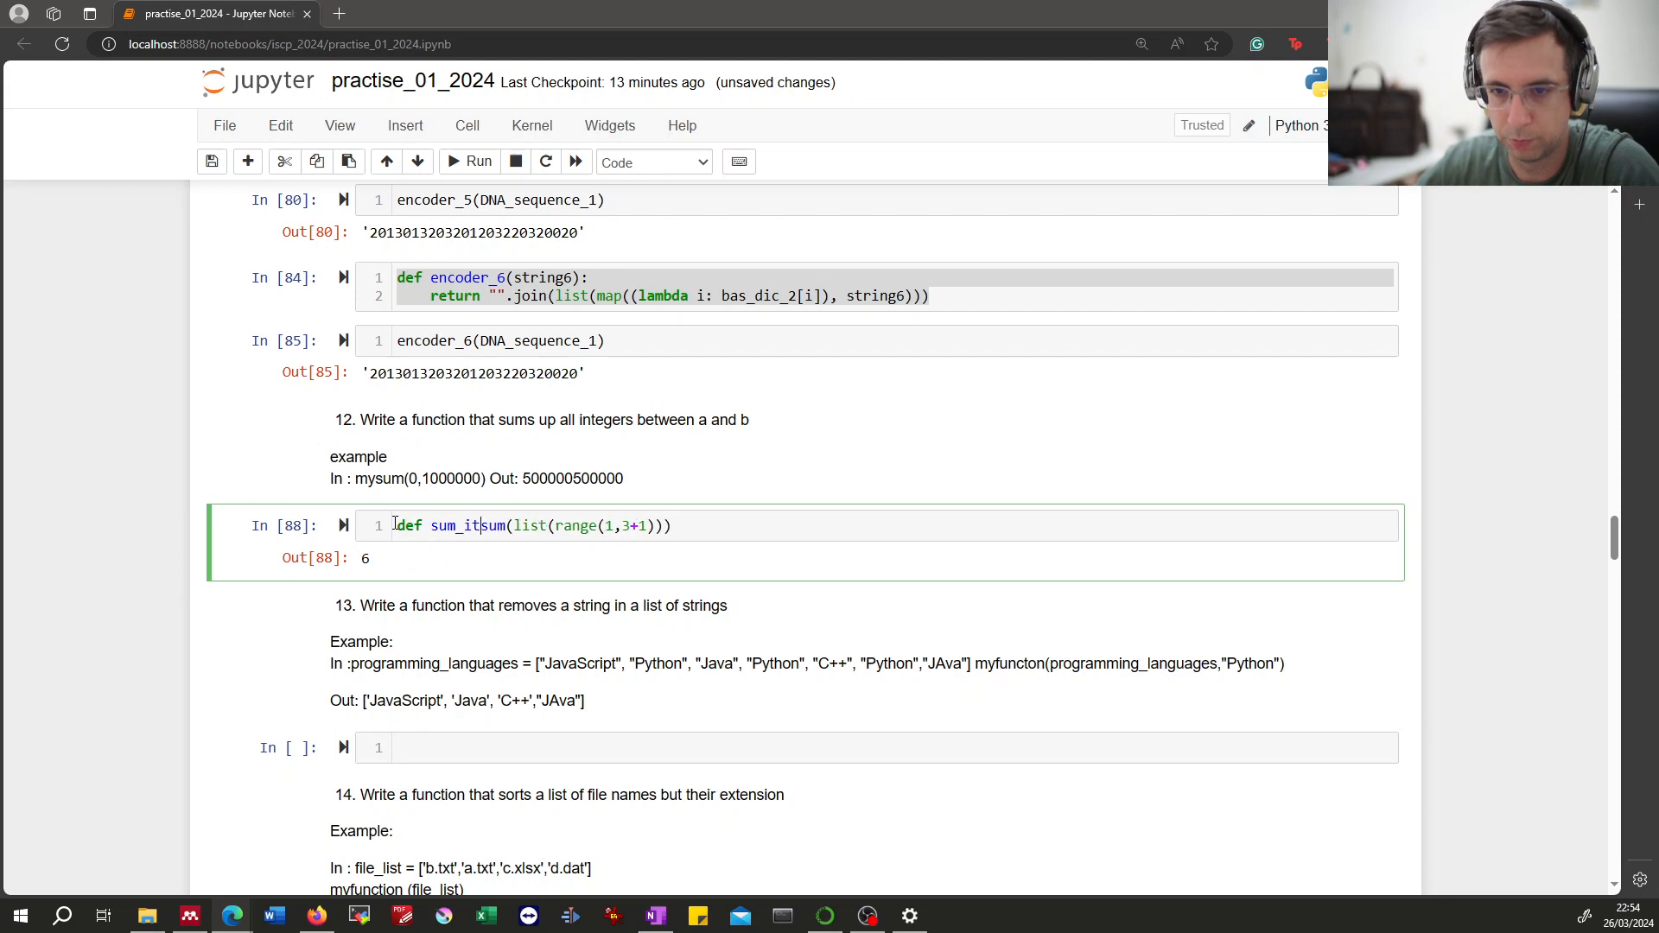
text(ne)
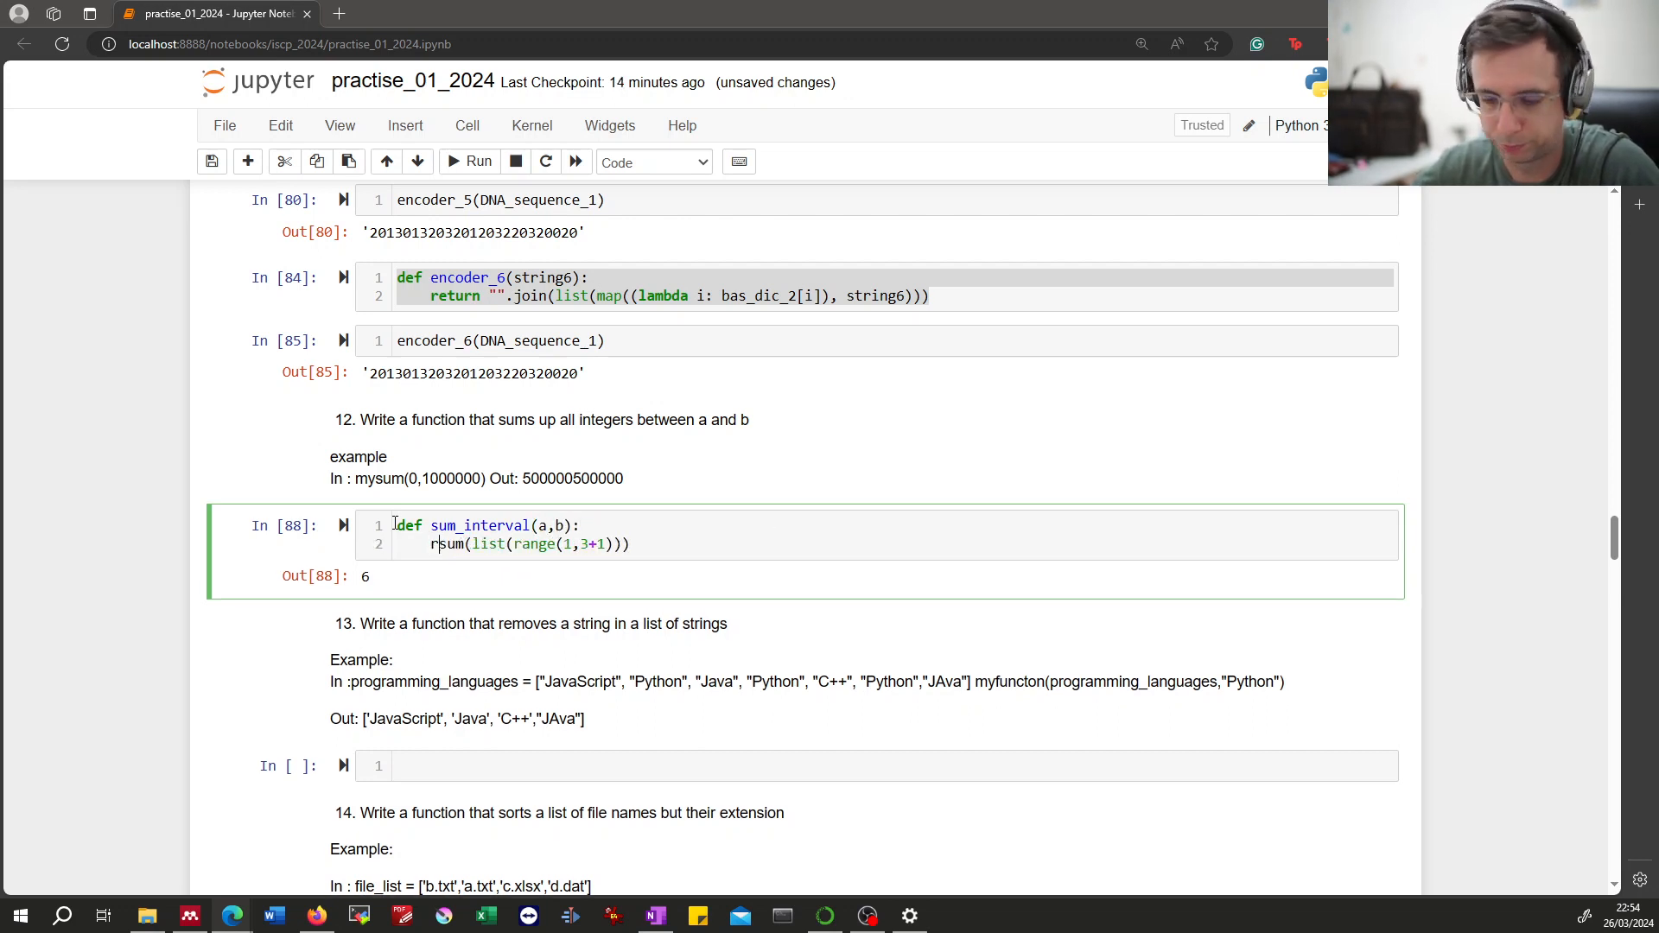
text(eturn)
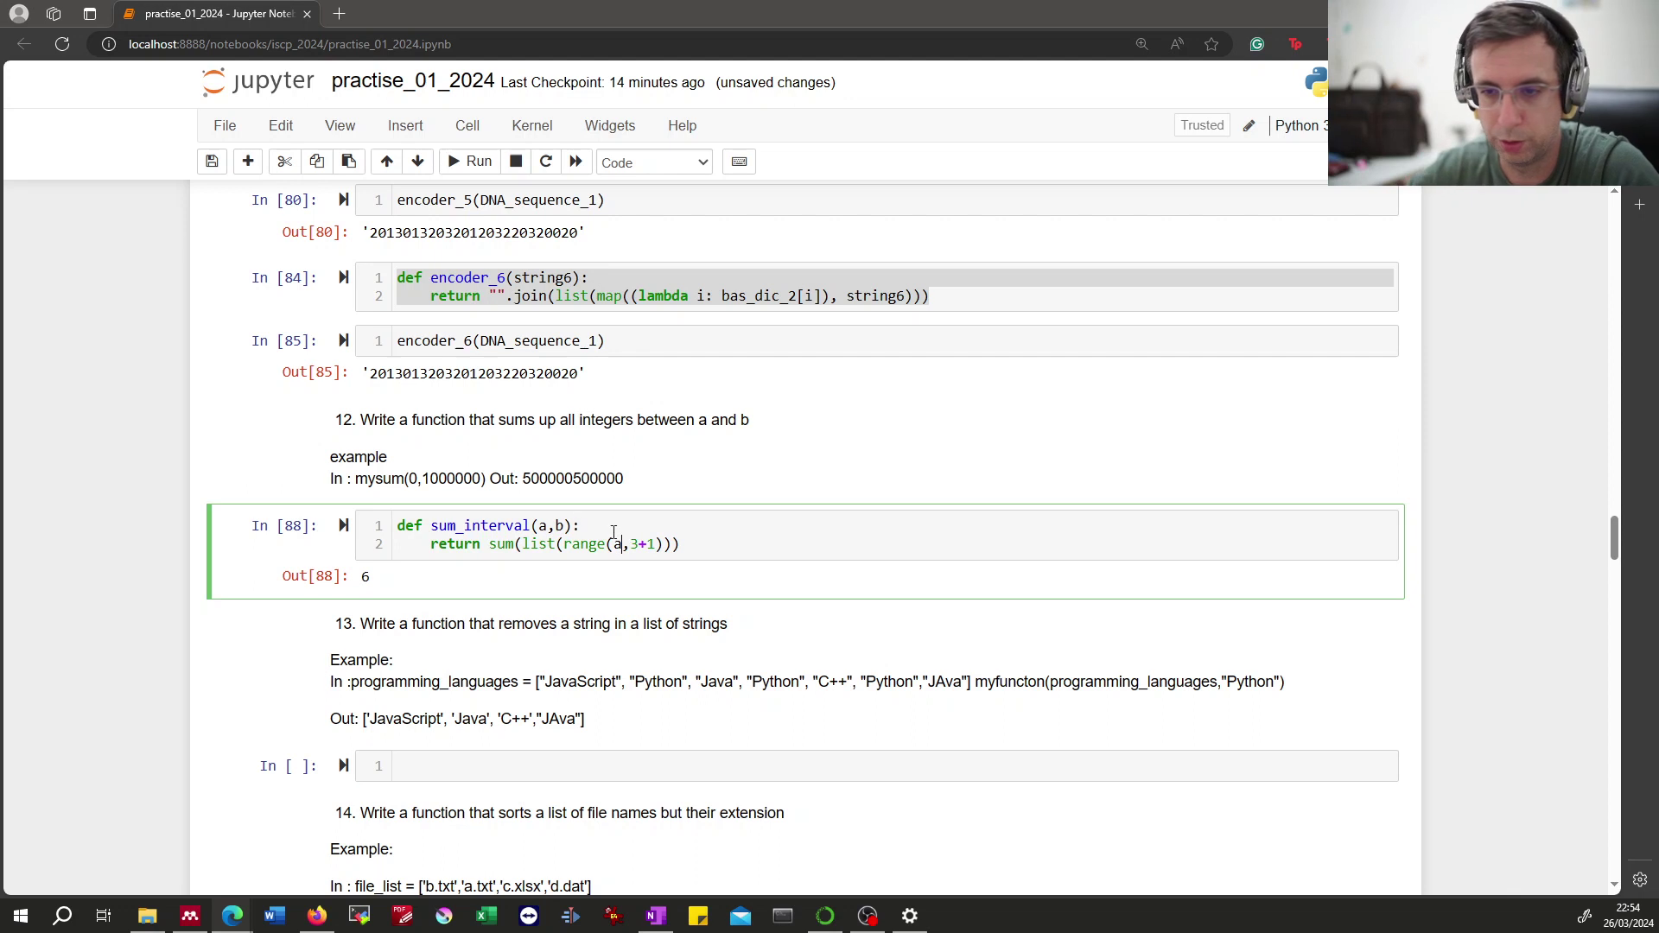
text(b)
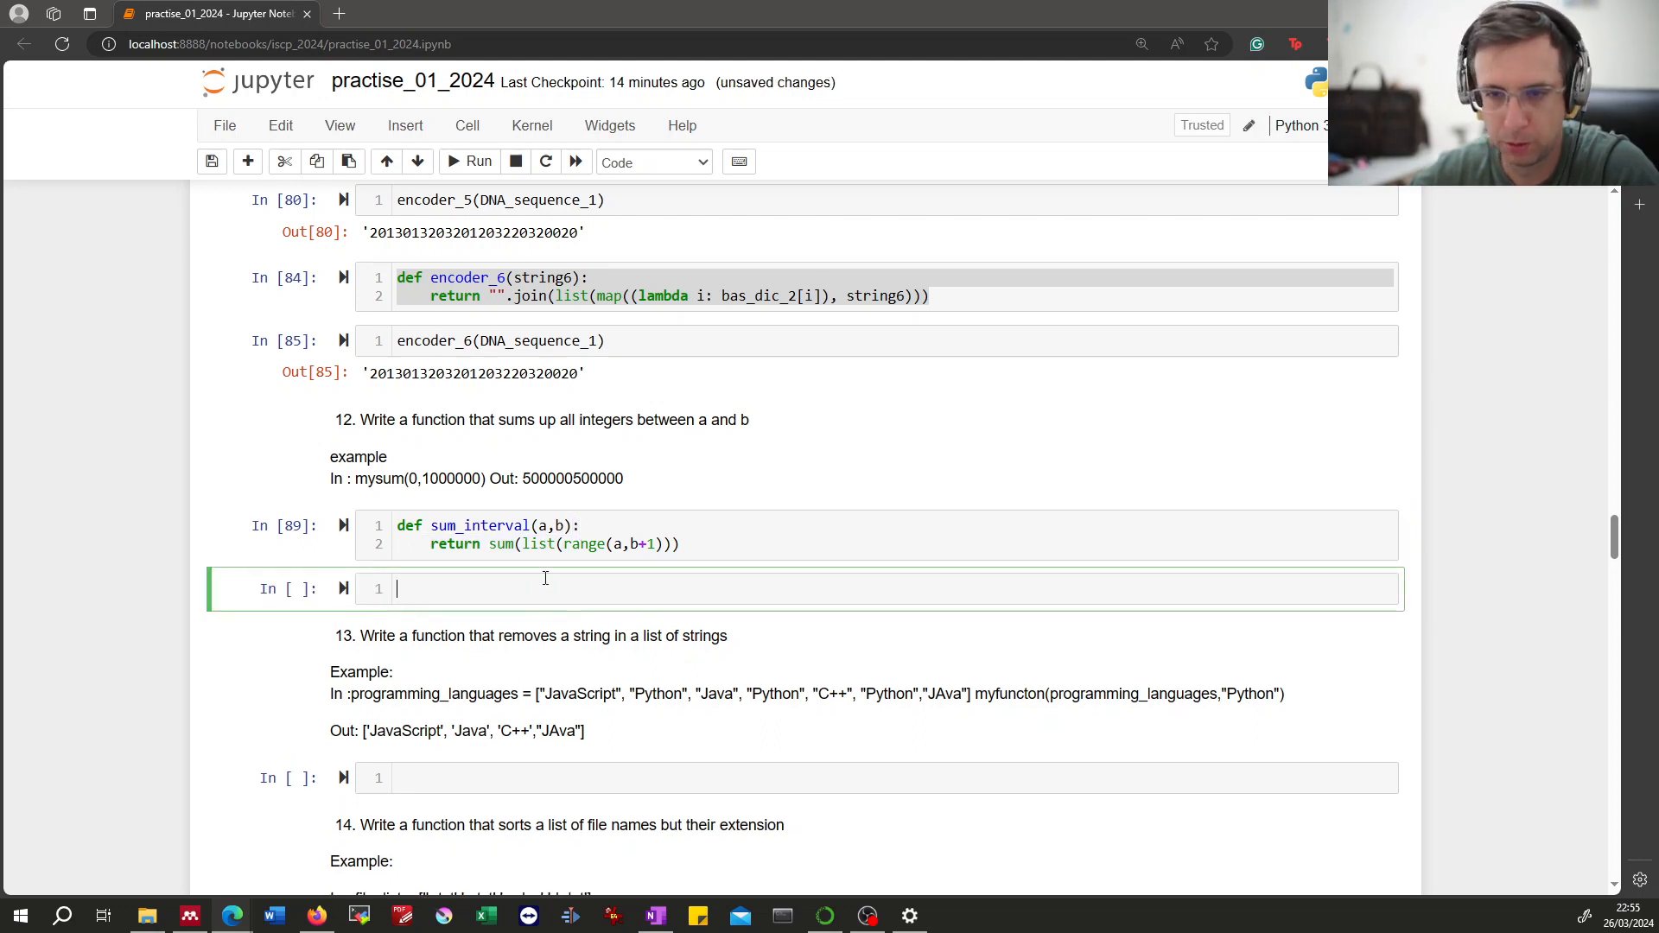
Call sum_interval(1,3) in the next cell and confirm it returns 6.
text(sum())
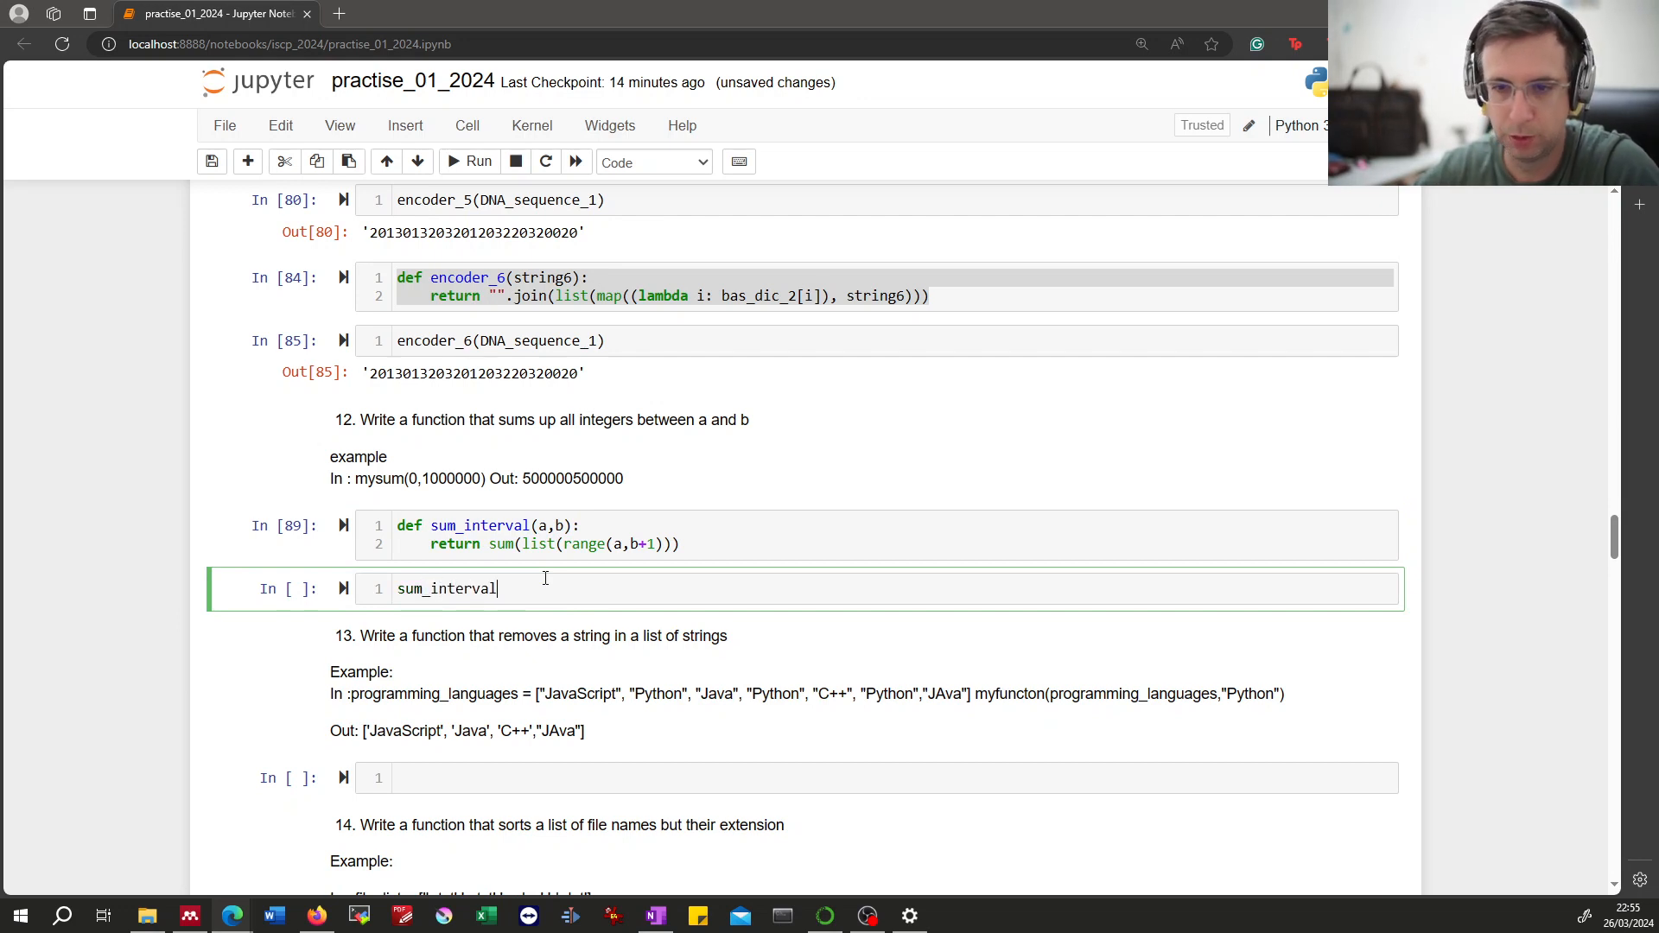
text((1,3))
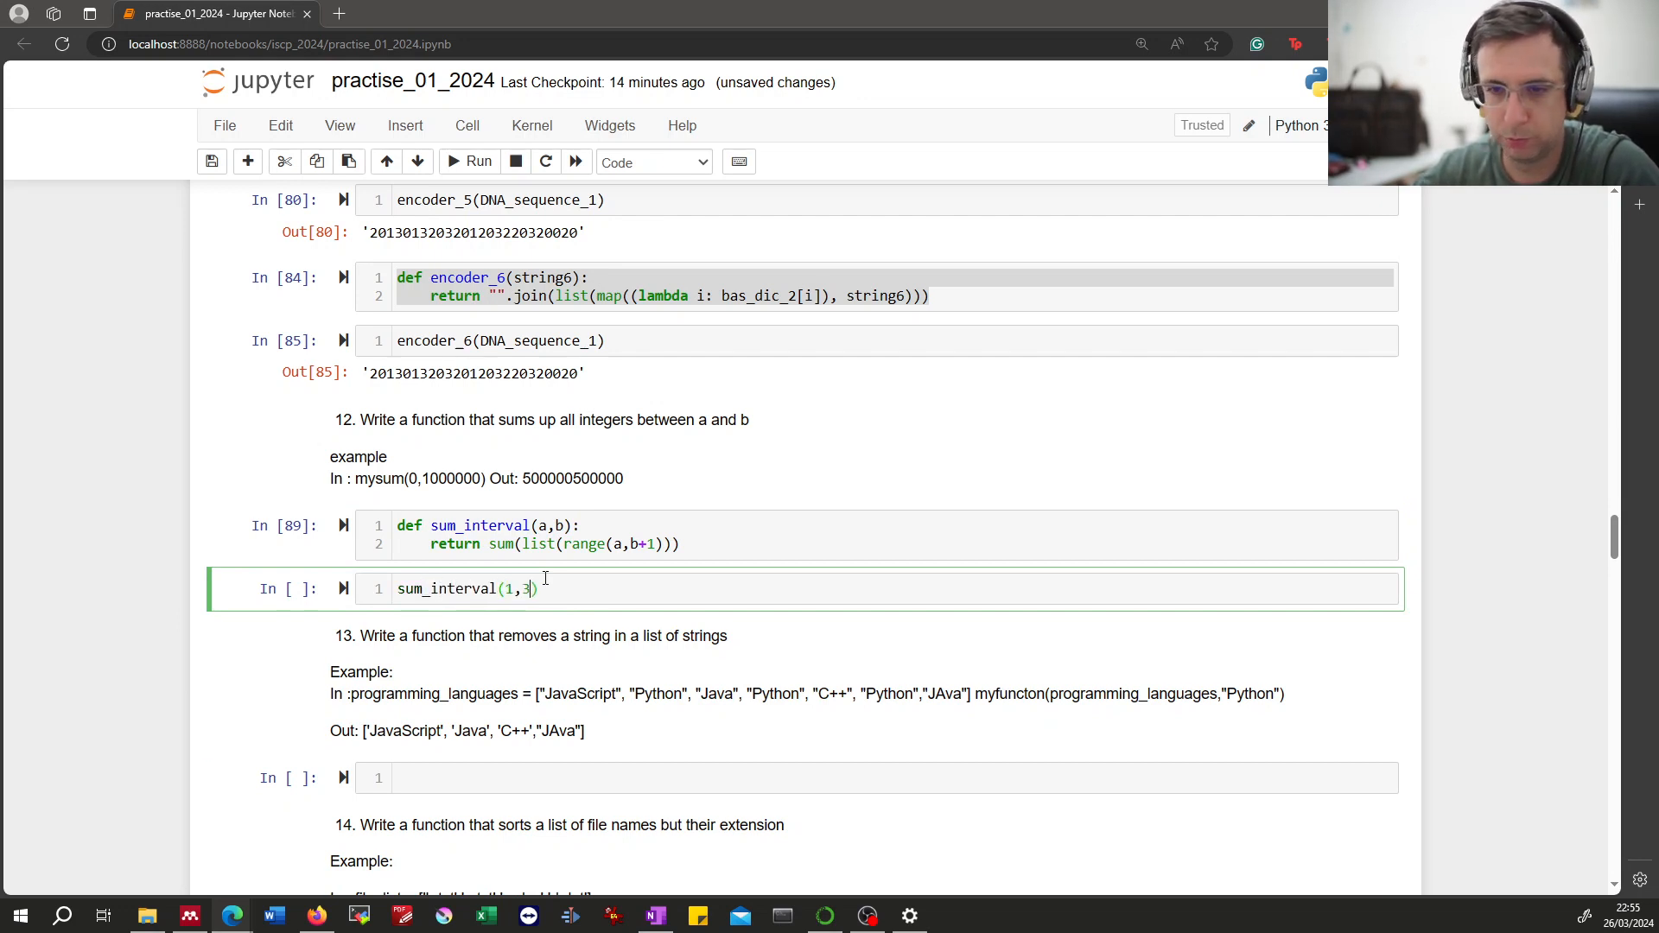
key(shift+enter)
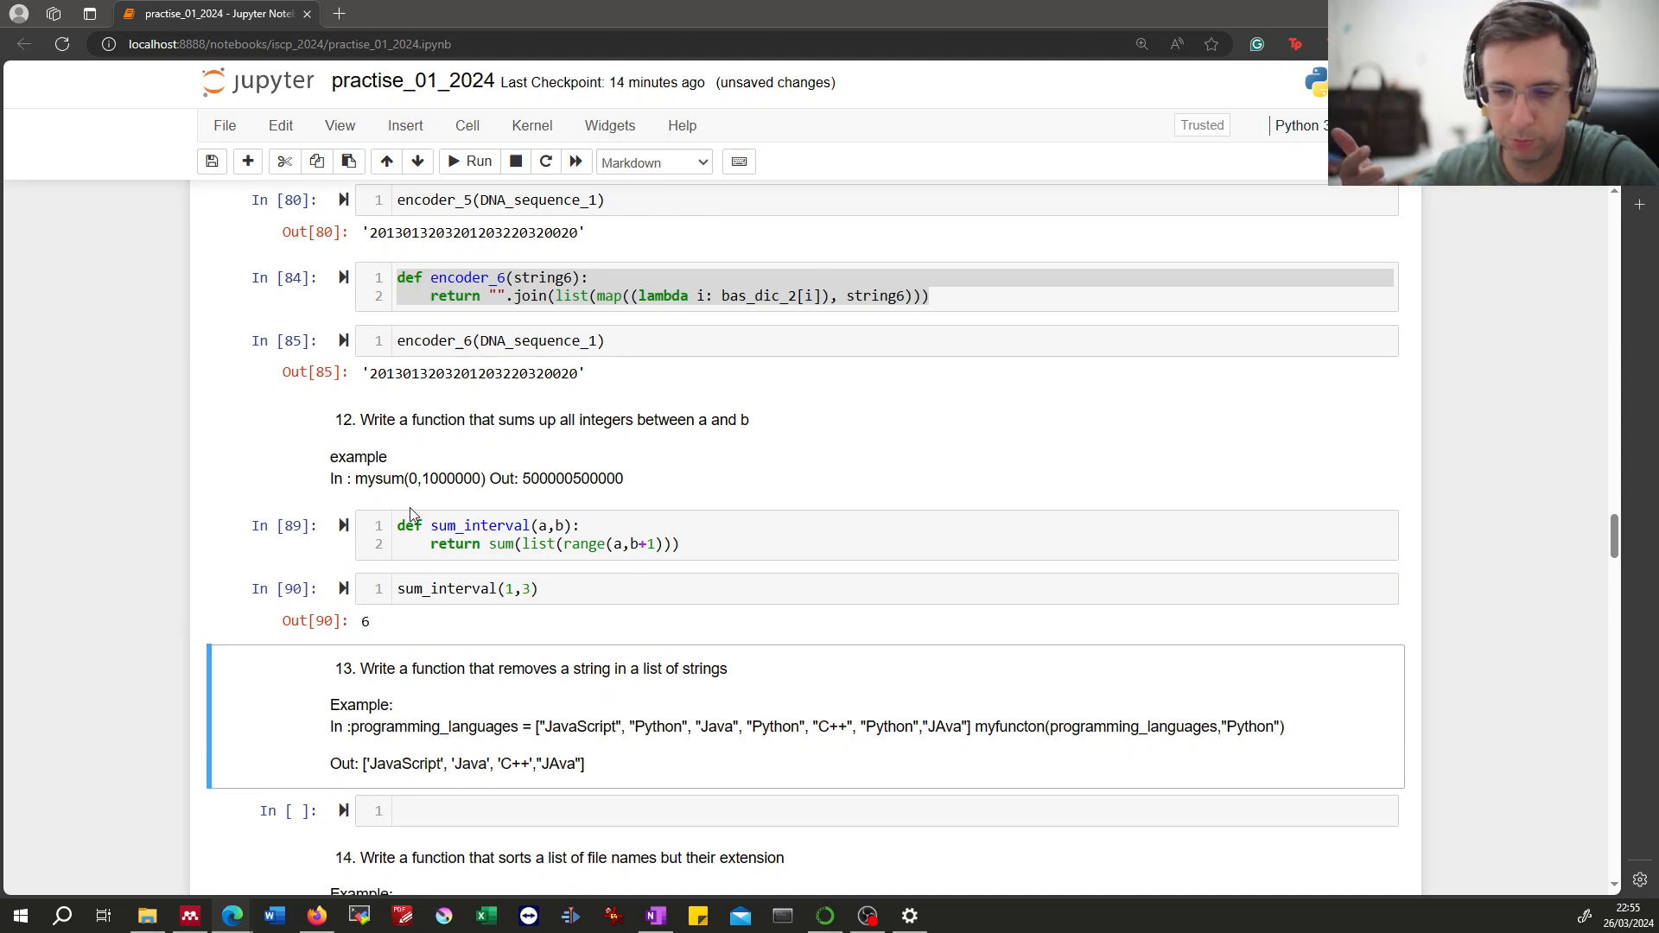
mouse_move(538, 579)
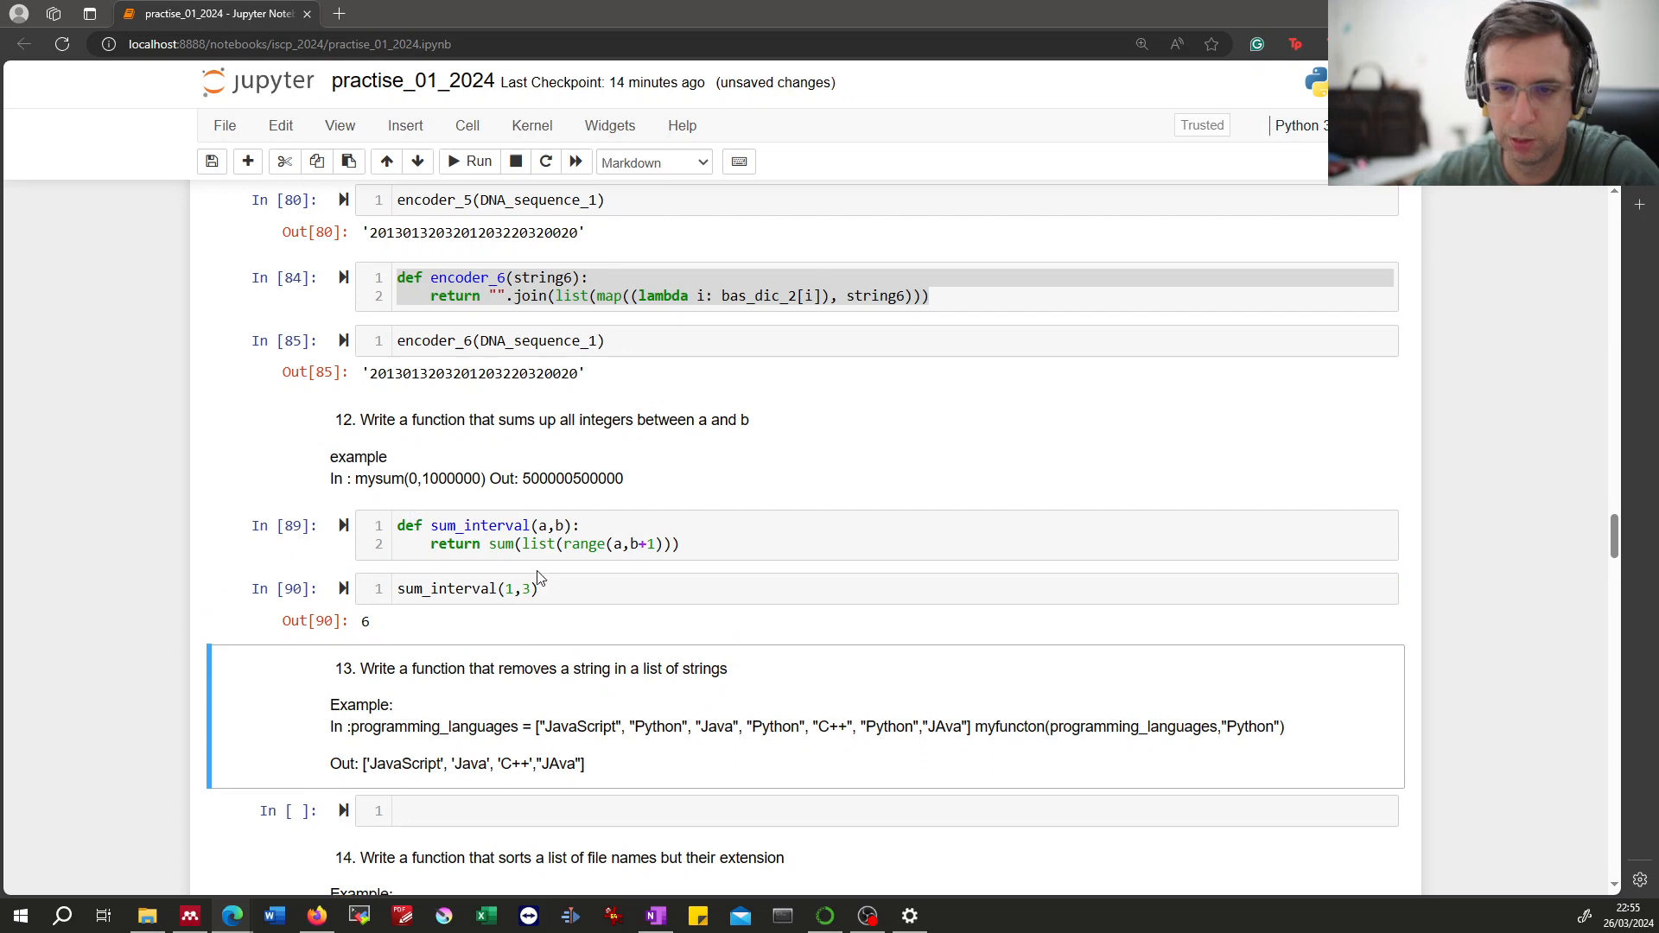